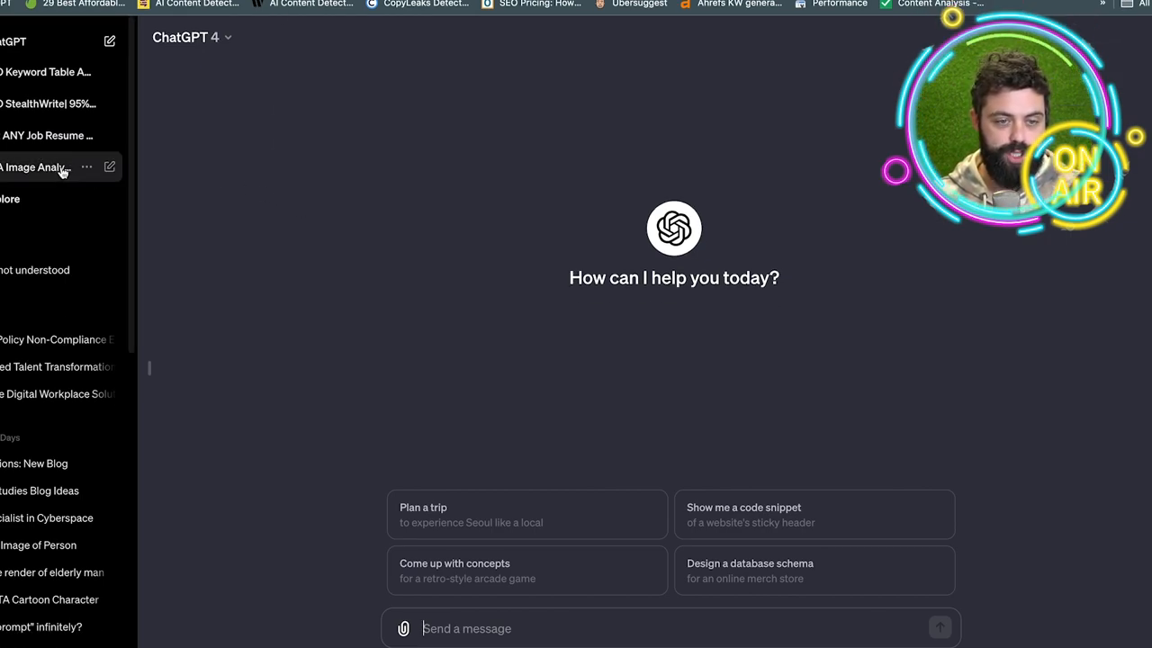
- Start a chat with the 'GTA Image Analysis Character Creator' GPT from the sidebar
{"action": "left_click", "coordinate": [36, 167]}
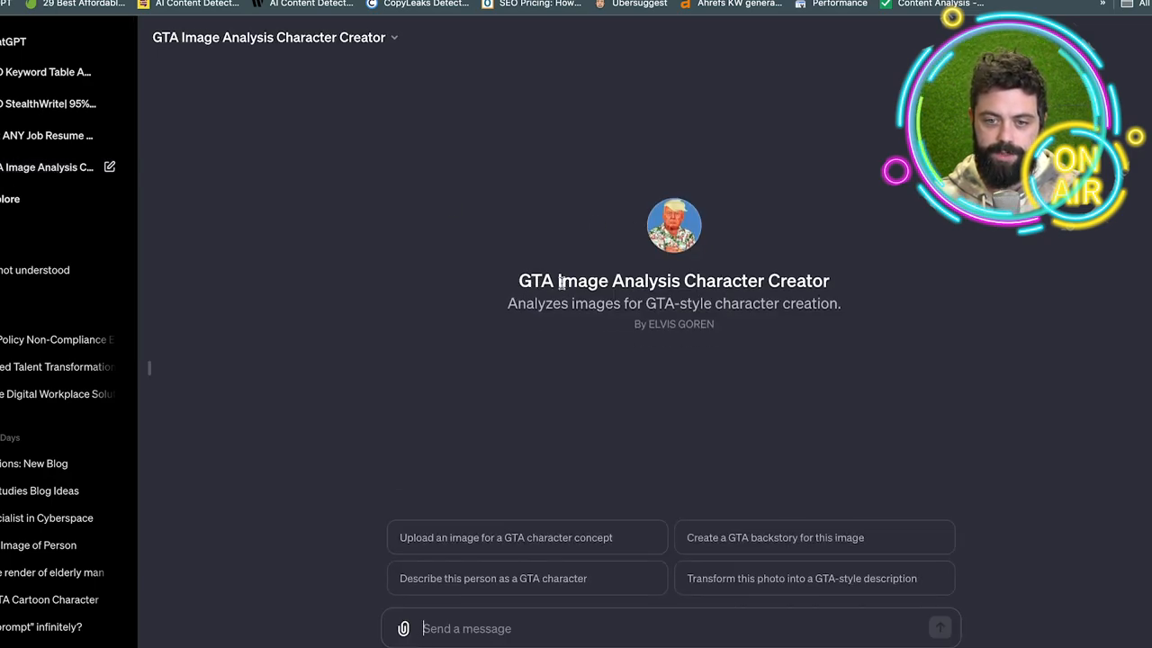
{"action": "mouse_move", "coordinate": [844, 286]}
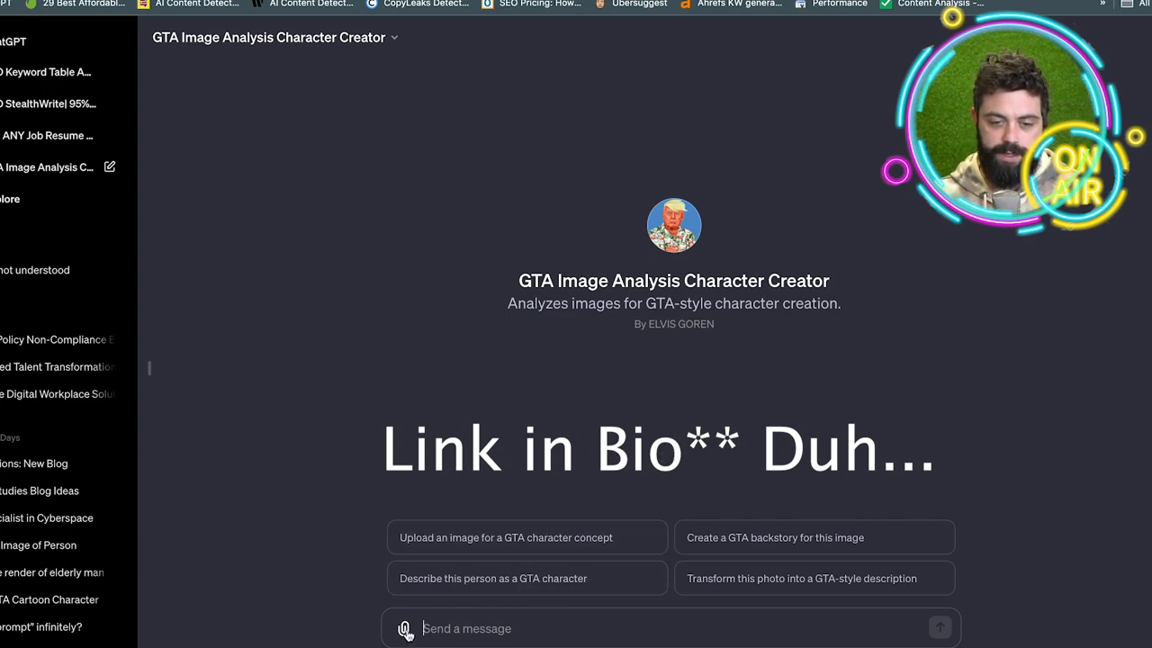
- Upload and send the portrait photo of the bearded man in a suit
{"action": "left_click", "coordinate": [404, 628]}
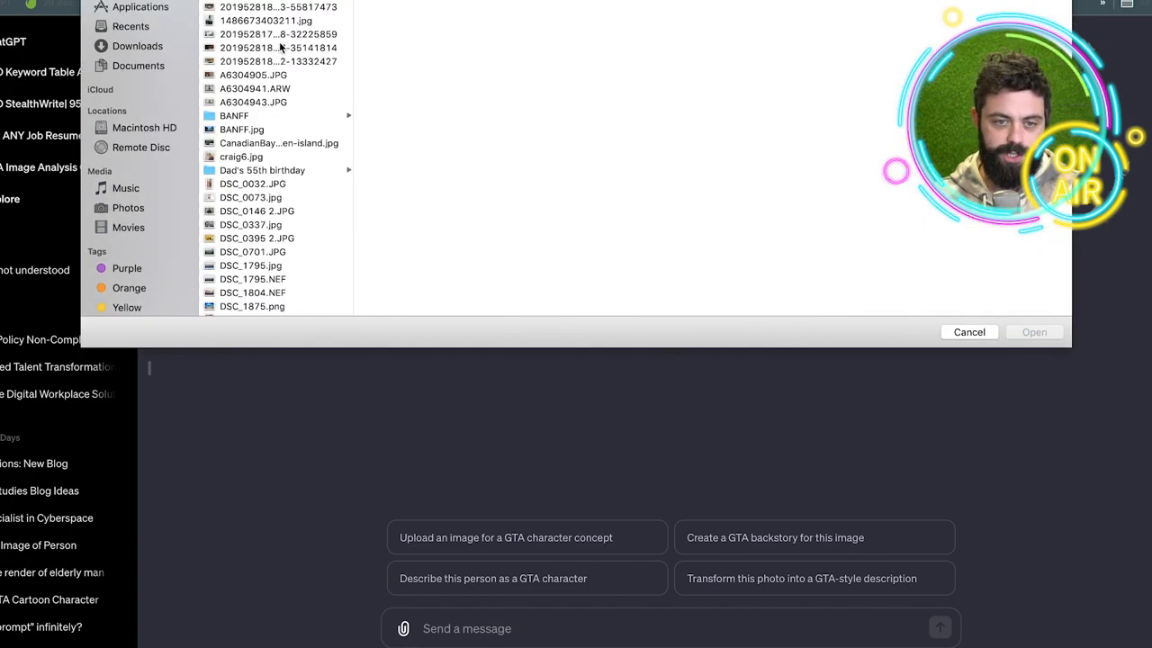
{"action": "left_click", "coordinate": [1034, 332]}
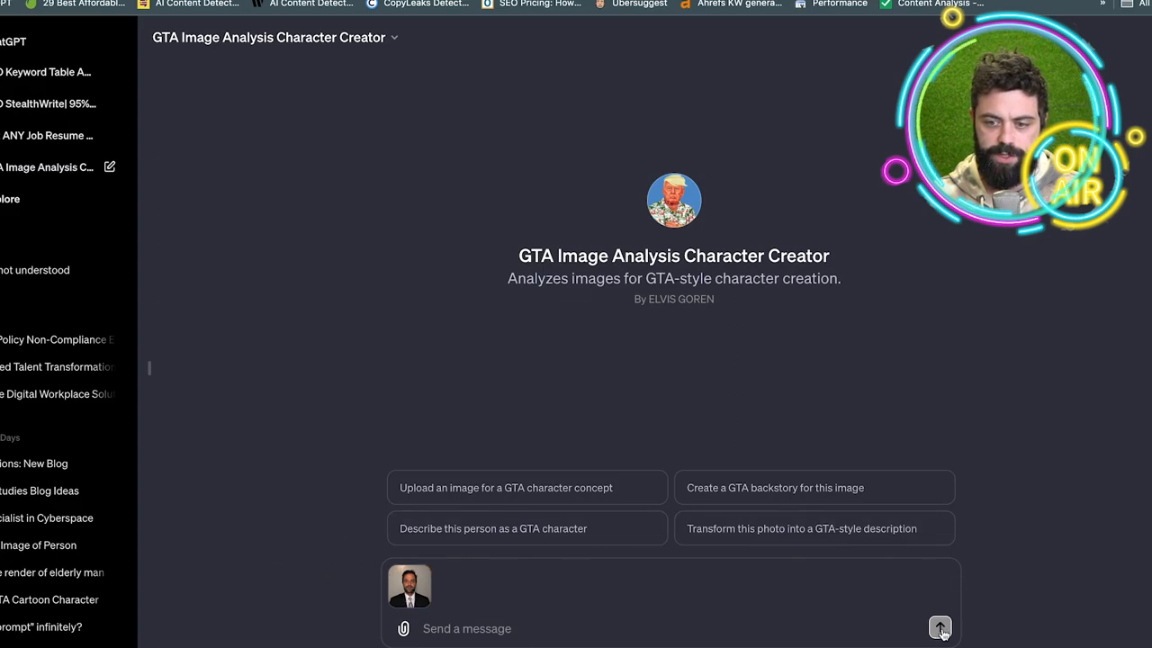
{"action": "left_click", "coordinate": [939, 627]}
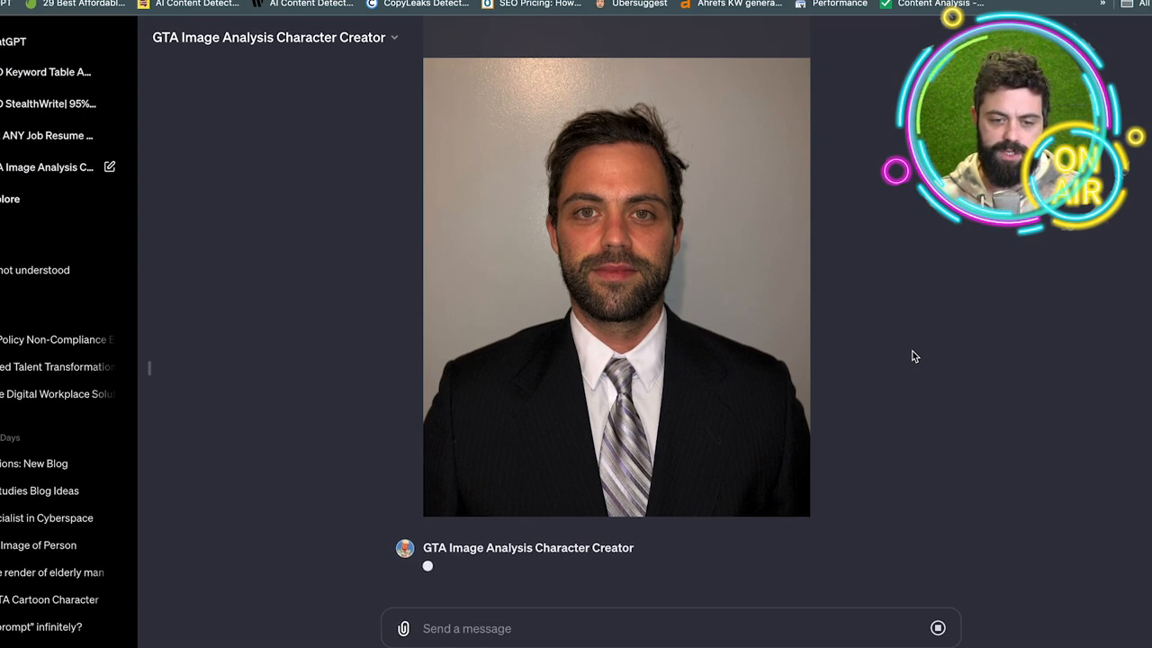
{"action": "mouse_move", "coordinate": [998, 295]}
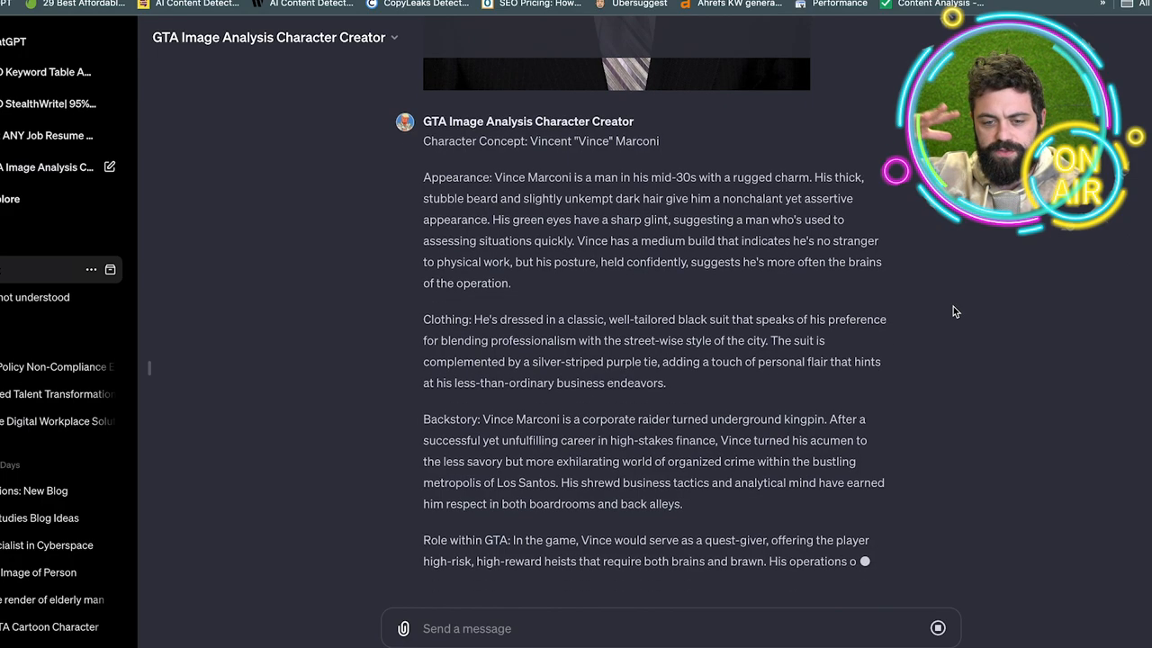
- Scroll down to read the finished Vince Marconi concept and its personality section
{"action": "scroll", "scroll_direction": "down", "scroll_amount": 3}
{"action": "type", "text": "generate the im"}
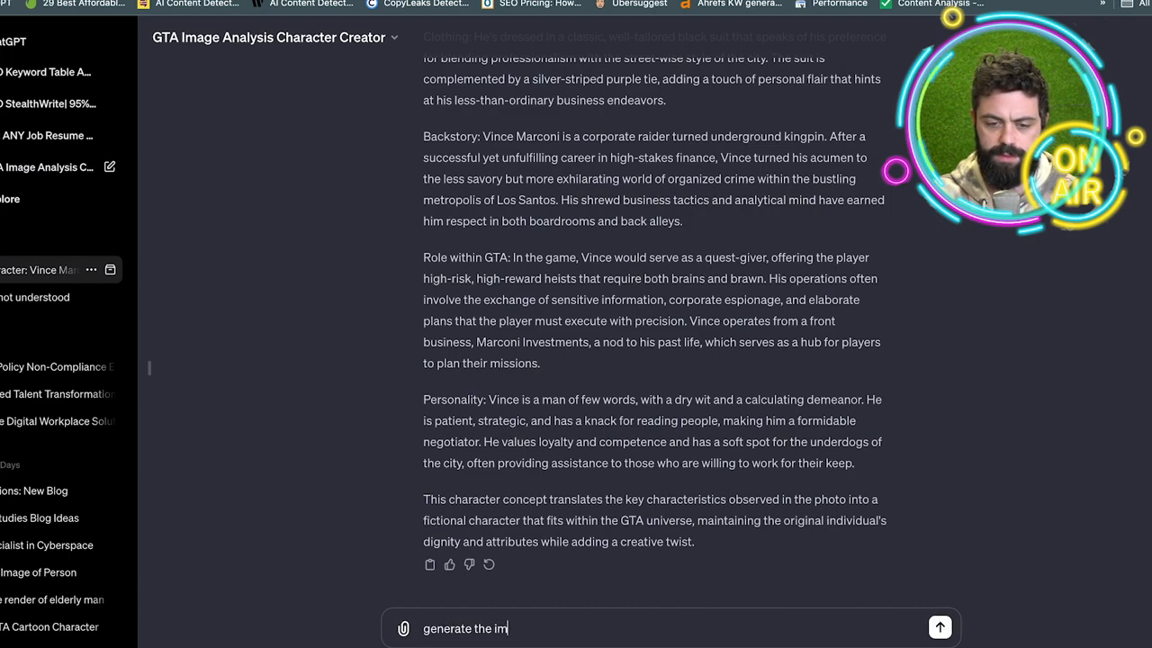
{"action": "left_click", "coordinate": [939, 627]}
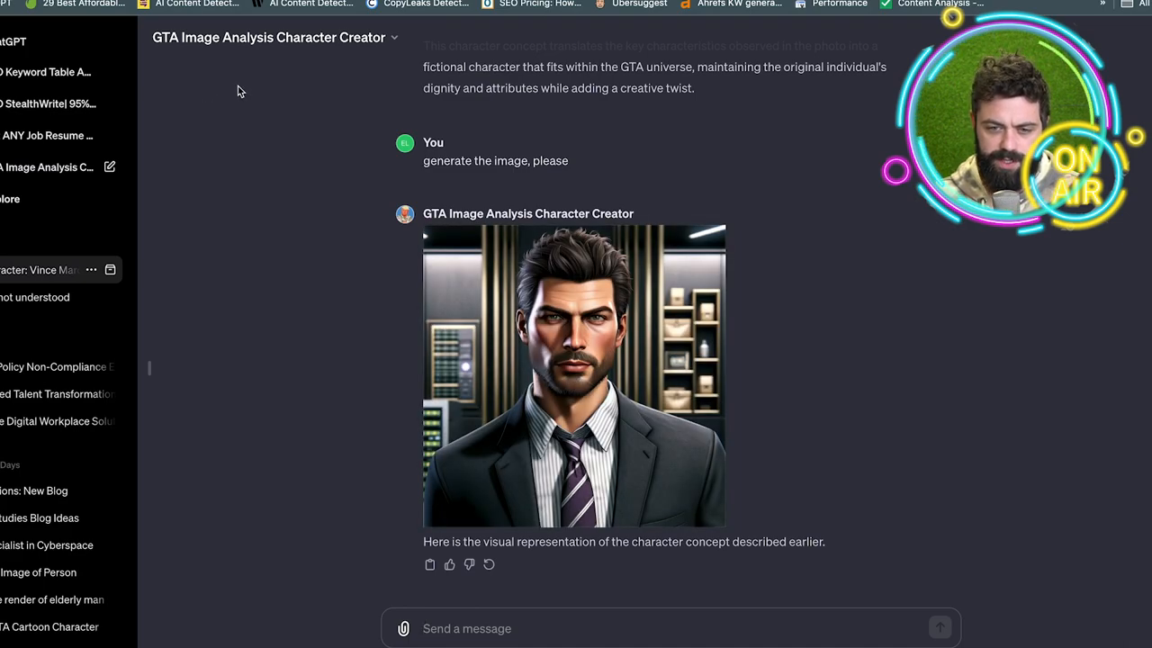
{"action": "mouse_move", "coordinate": [795, 237]}
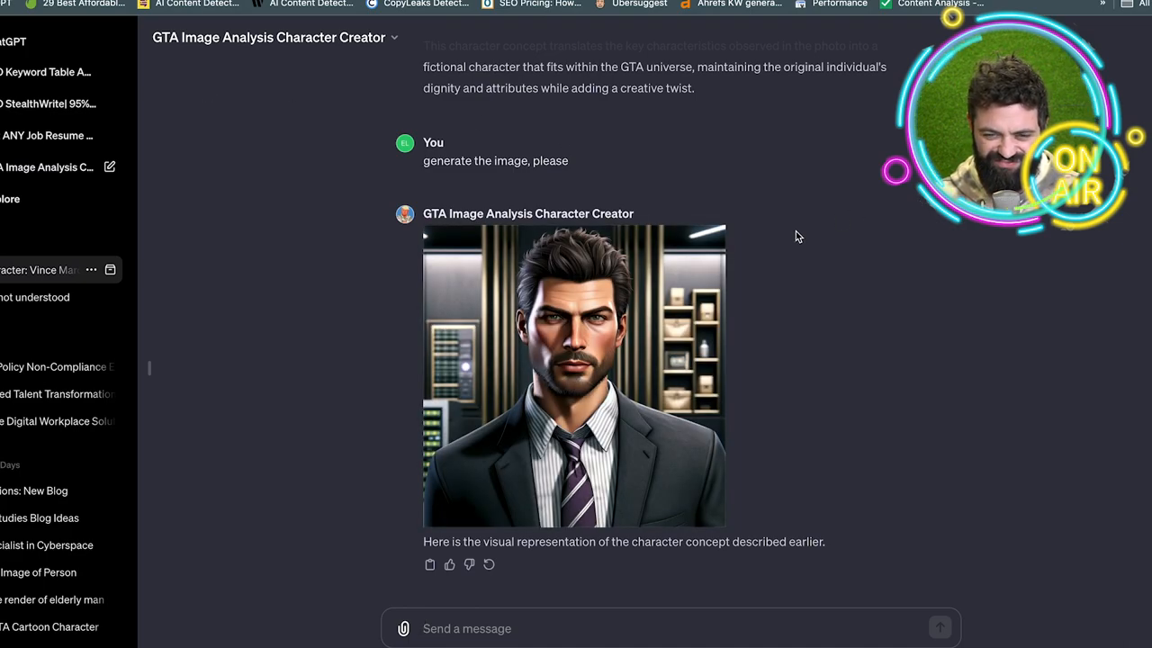
{"action": "scroll", "scroll_direction": "up", "scroll_amount": 3}
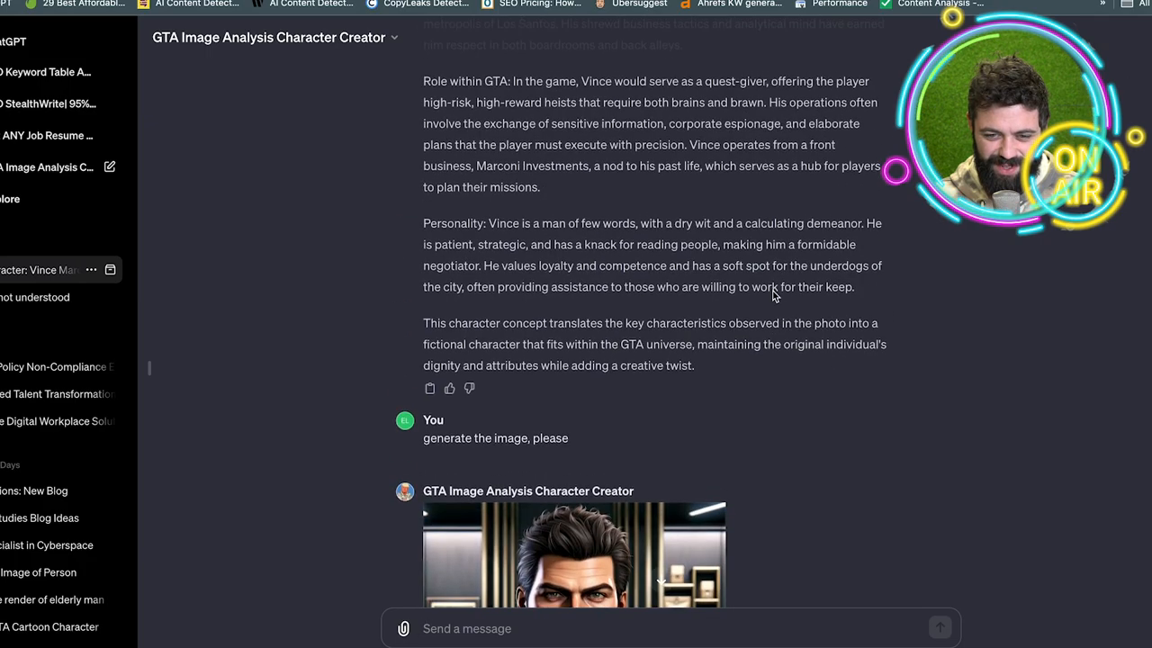
{"action": "scroll", "scroll_direction": "down", "scroll_amount": 3}
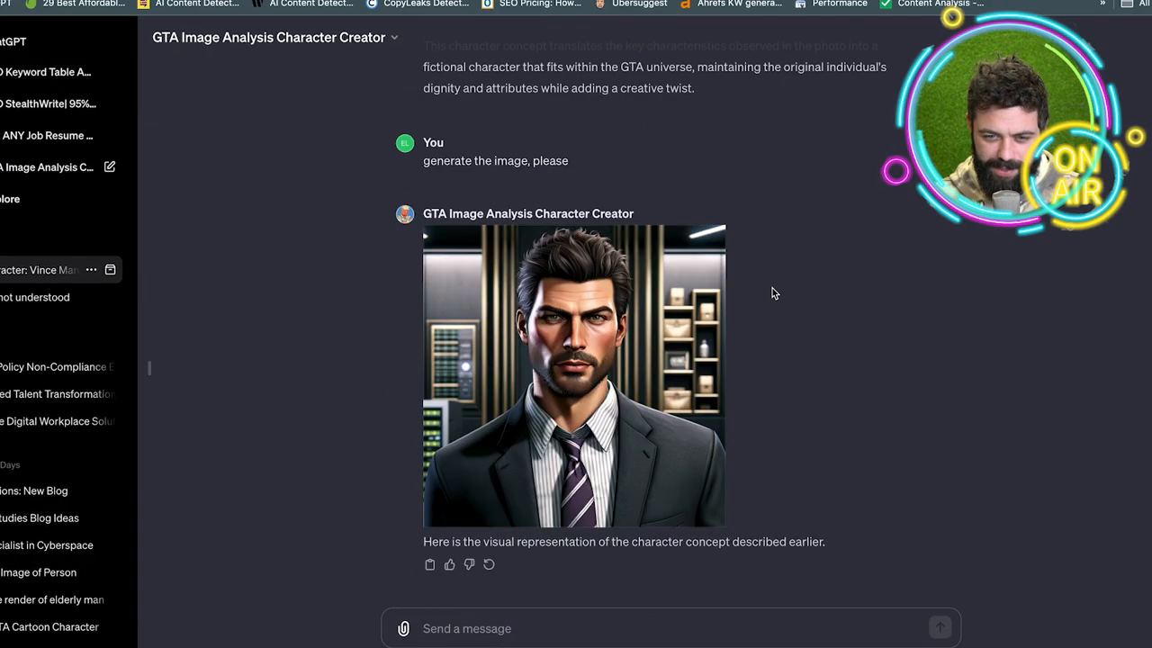
{"action": "left_click", "coordinate": [573, 375]}
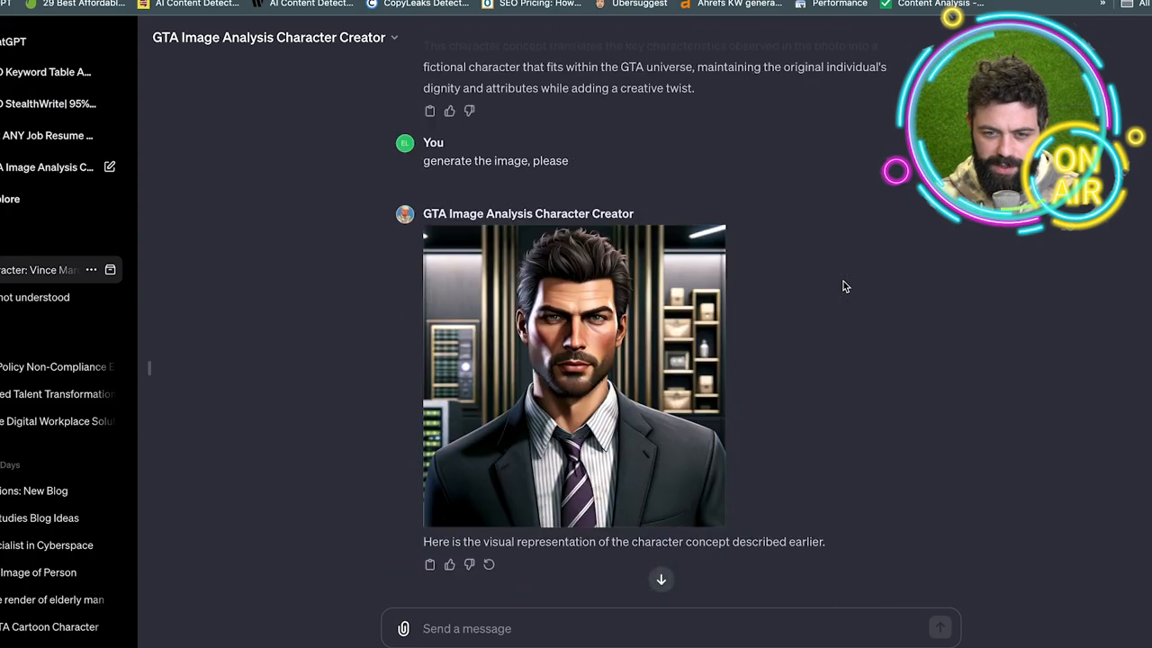
{"action": "mouse_move", "coordinate": [566, 344]}
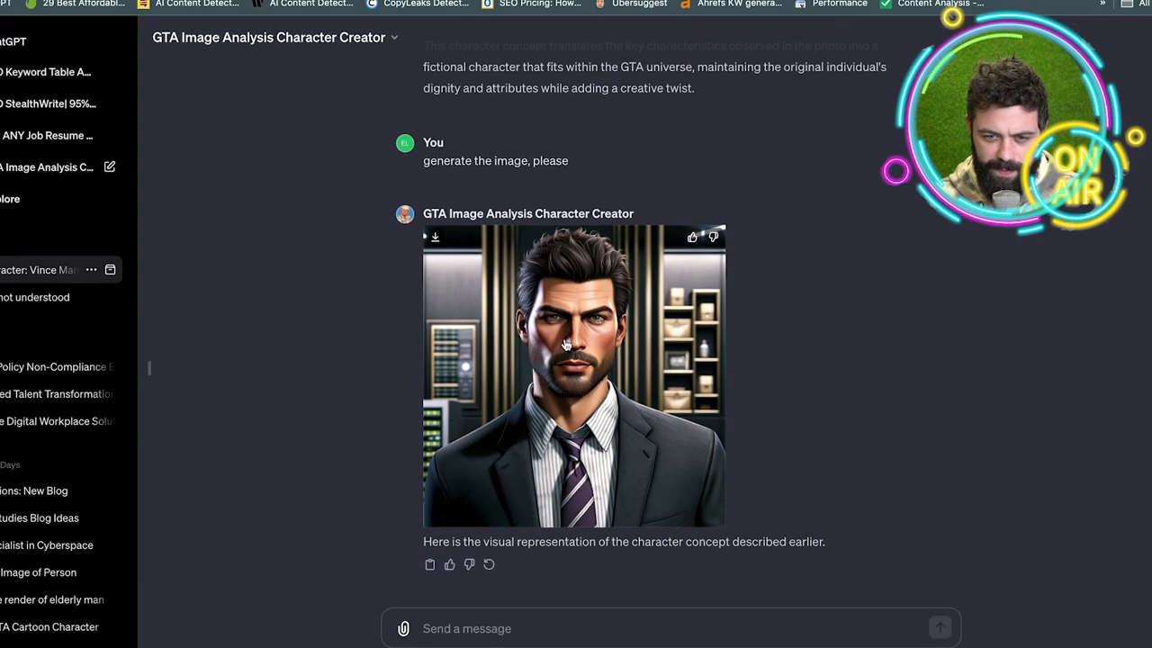
{"action": "mouse_move", "coordinate": [957, 320]}
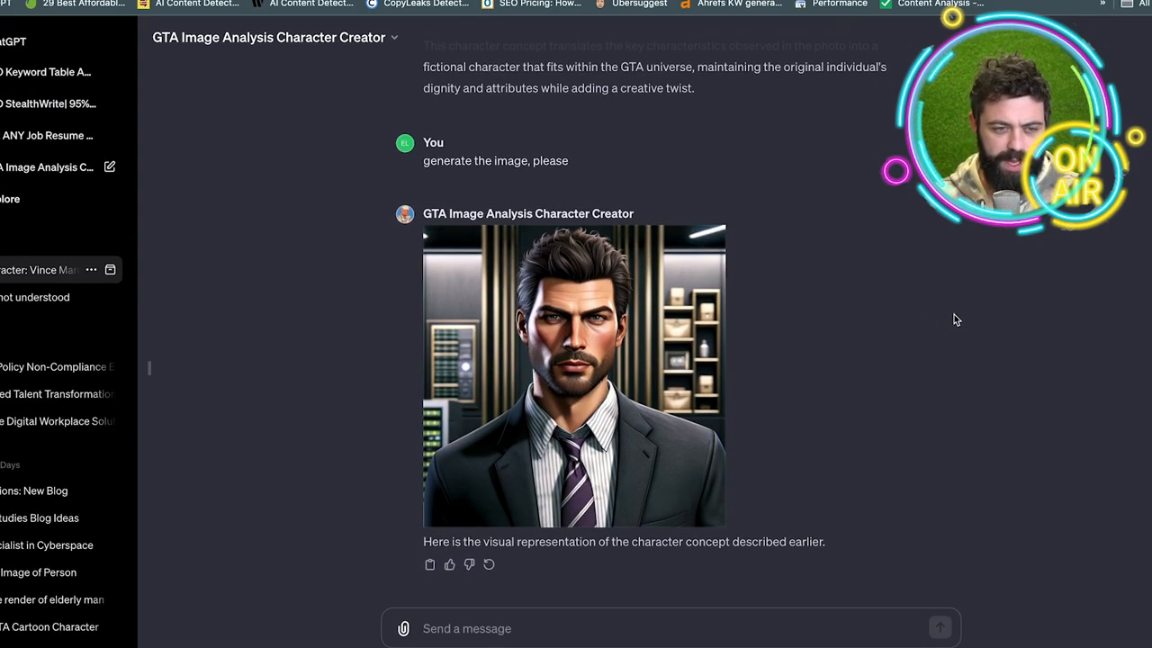
{"action": "mouse_move", "coordinate": [920, 320]}
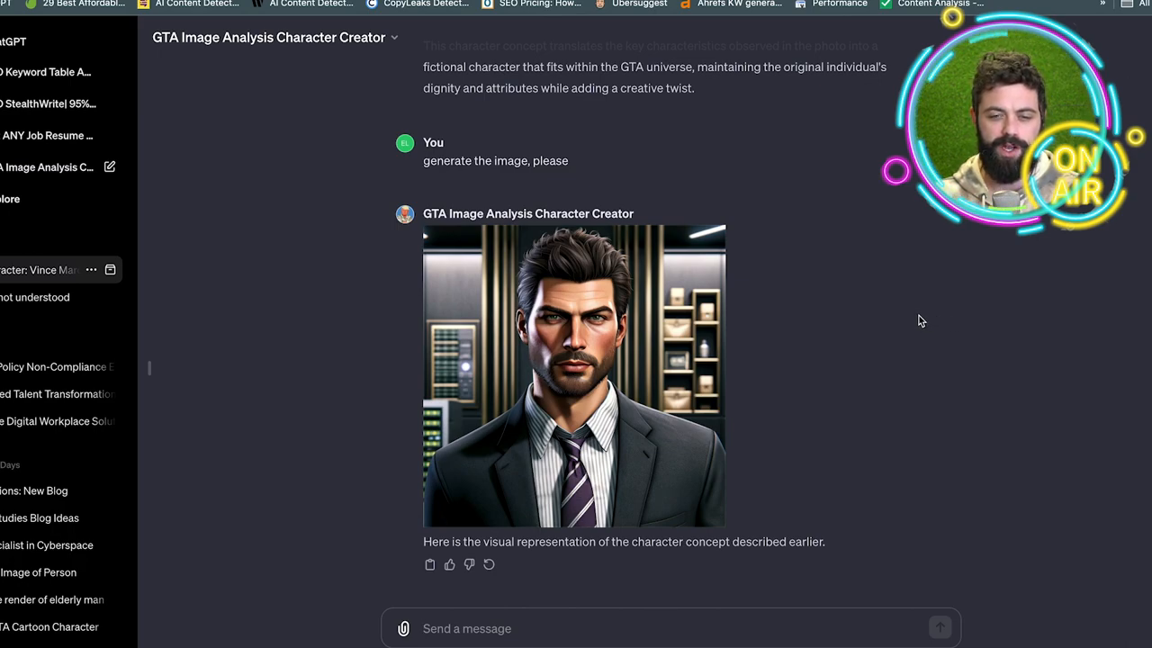